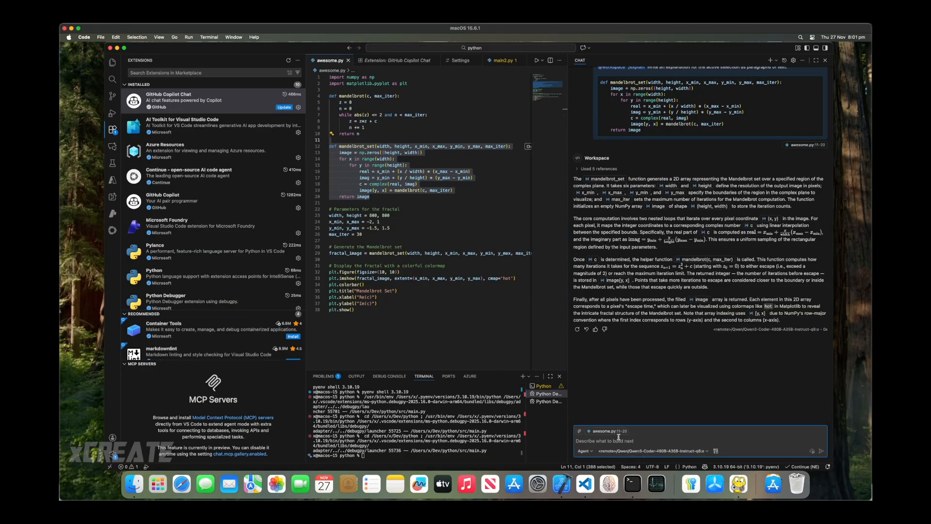
Send the follow-up 'that sounds good thanks for the help, can you be...' asking Copilot to improve the code.
{"action": "type", "text": "that sounds good thanks for the help, can you be"}
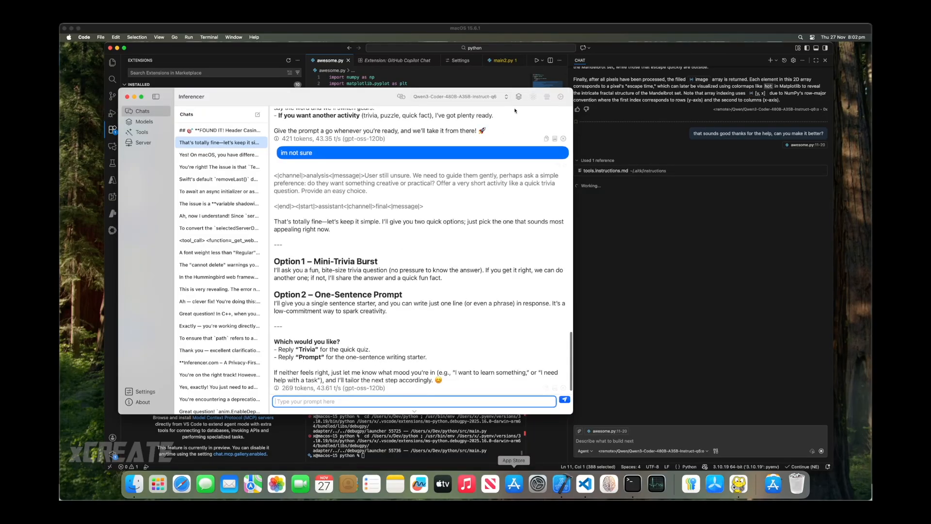
Show Inferencer's running tasks with the Qwen3 Coder background generation in progress.
{"action": "left_click", "coordinate": [519, 96]}
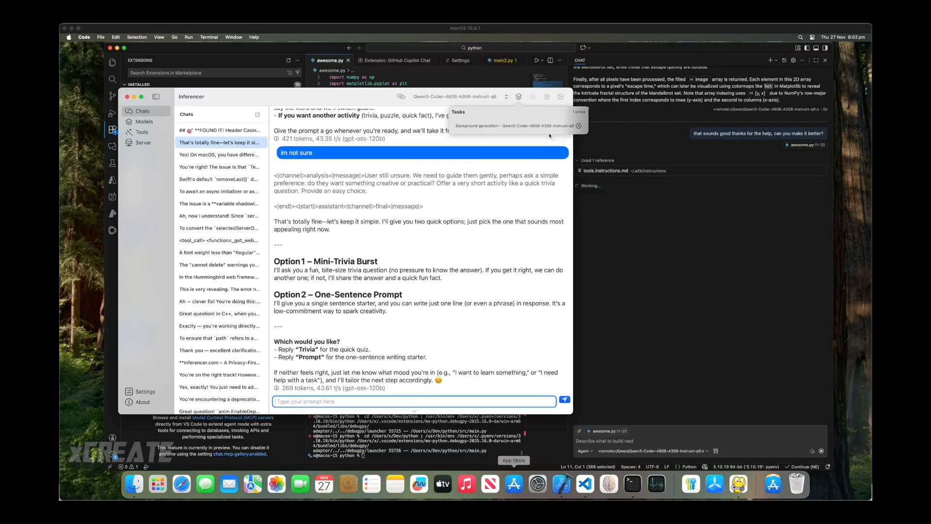